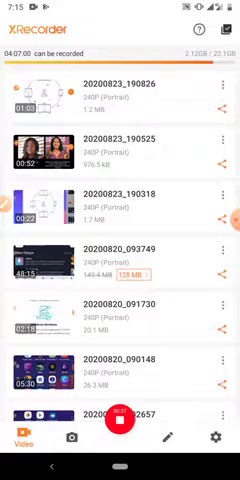
# - Scroll through XRecorder's saved recordings before switching to Zoom's welcome screen
pyautogui.scroll(-3)
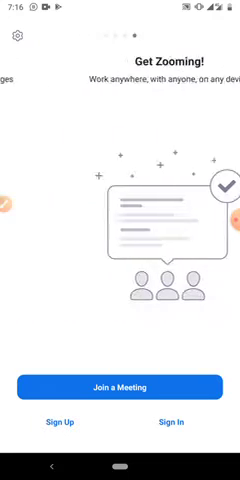
# - Swipe through Zoom's welcome slides toward the Sign Up option
pyautogui.hscroll(-3)
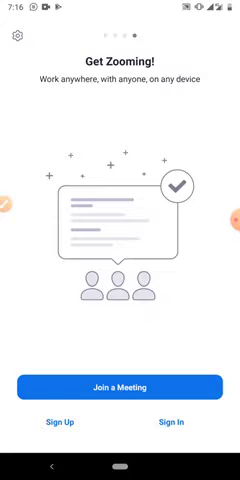
pyautogui.hscroll(-3)
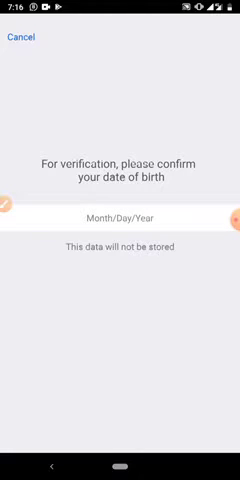
pyautogui.click(22, 44)
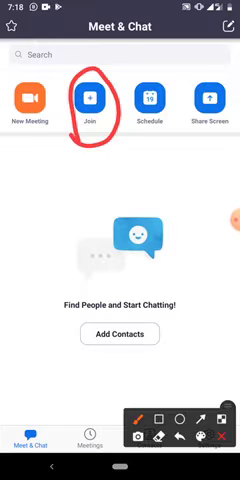
# - Start joining a meeting and enter 7971 as the meeting ID
pyautogui.click(90, 100)
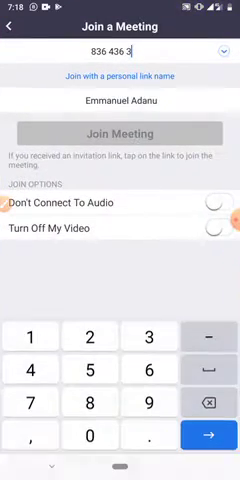
pyautogui.write('7971')
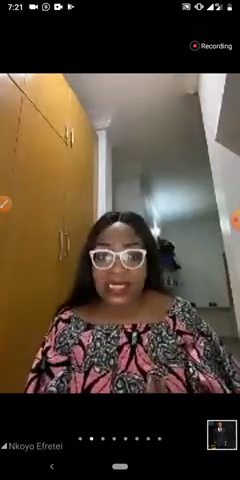
# - Reveal the meeting controls over the participant's video in the joined meeting
pyautogui.click(120, 240)
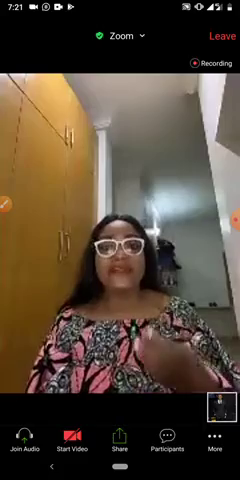